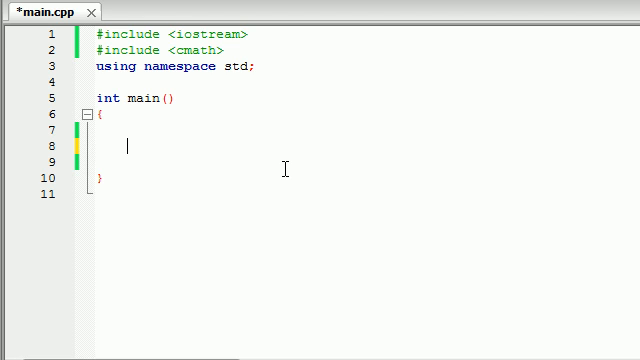
Declare 'int age = 21;' inside main and move to the blank line below.
text(int)
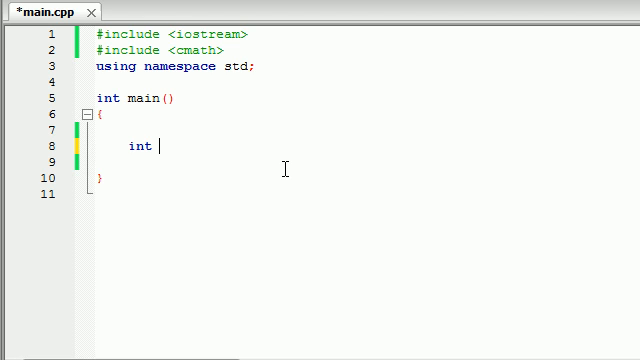
text(age = 21;)
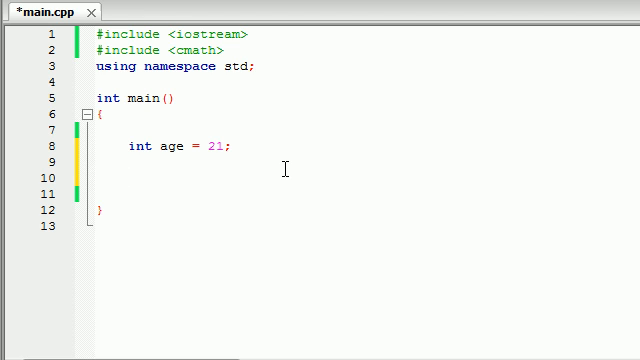
click(127, 182)
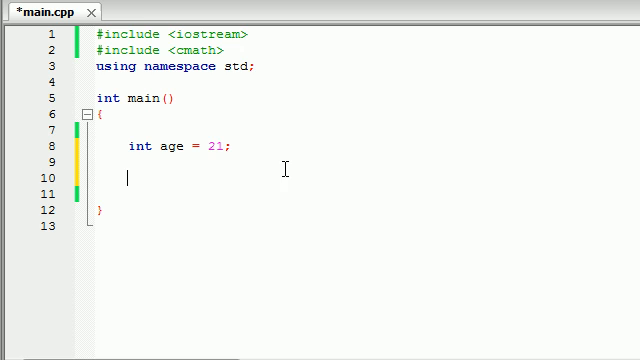
mouse_move(506, 107)
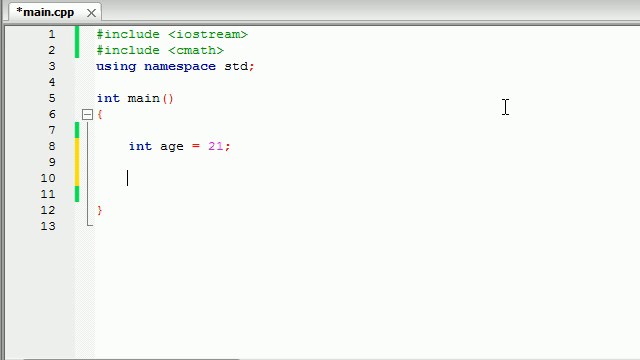
Type a trial if(age==16) statement, then delete it back to one letter.
text(if()
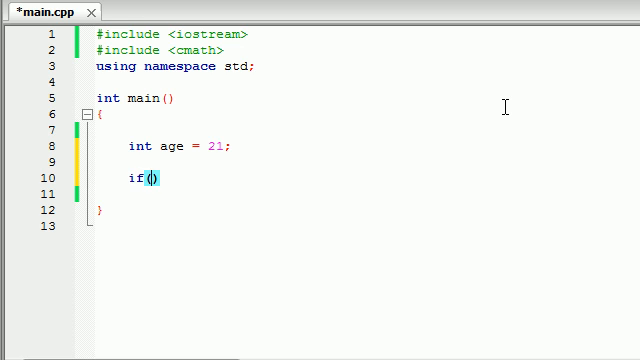
text(age==16)
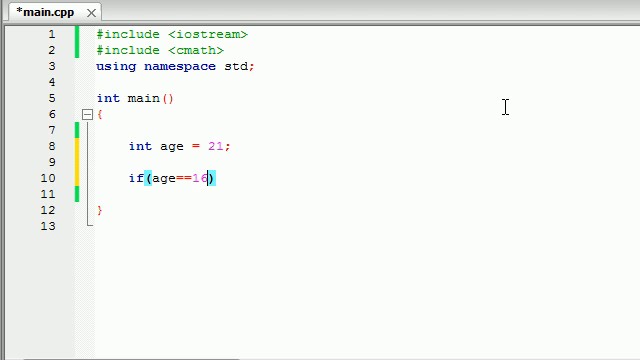
text({)
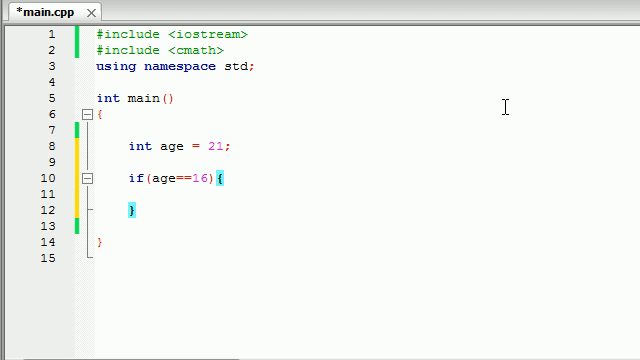
text(if)
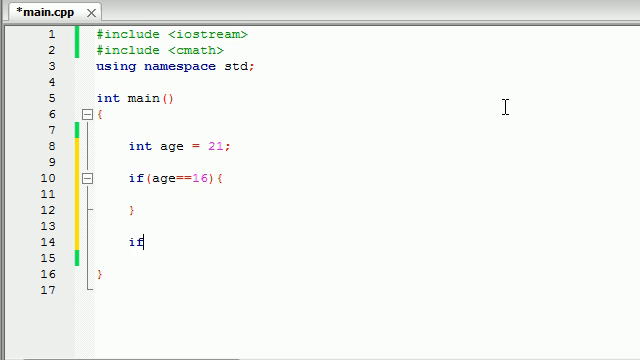
text(agedsa dsdas)
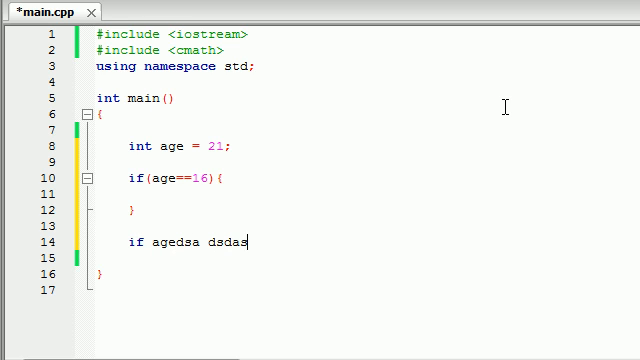
text(ds)
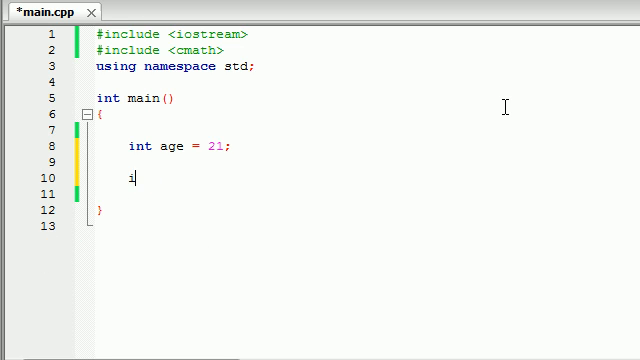
Delete the leftover 'i' so the line below the age declaration is empty.
key(Backspace)
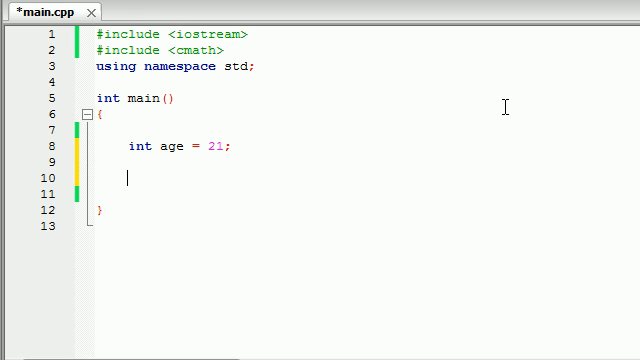
Write 'switch(age)' with an opening brace that auto-inserts an empty body.
text(s)
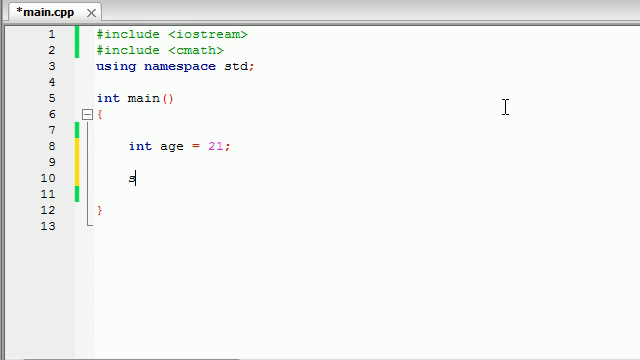
text(witch()
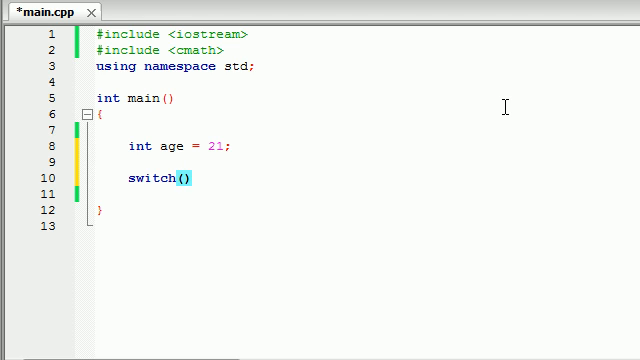
text(age)
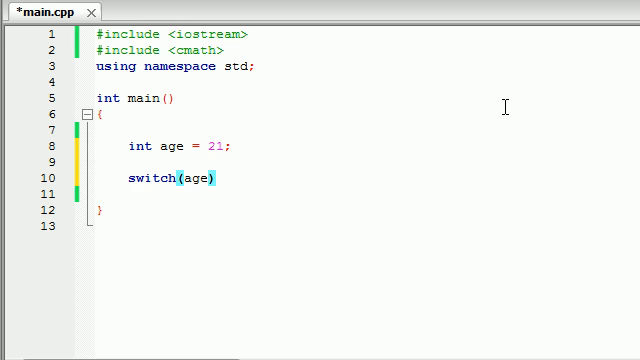
click(208, 178)
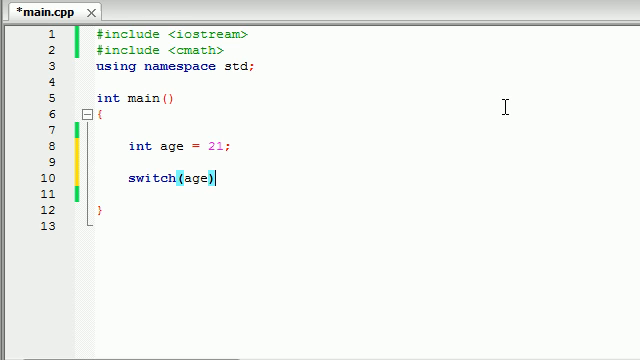
text({)
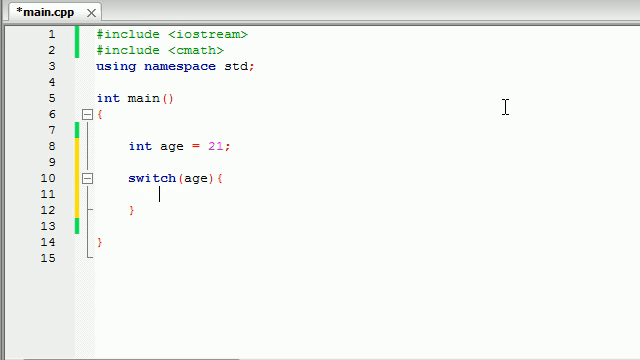
Add case 16 printing "hey you can drive now!" with endl, then break.
text(case 16)
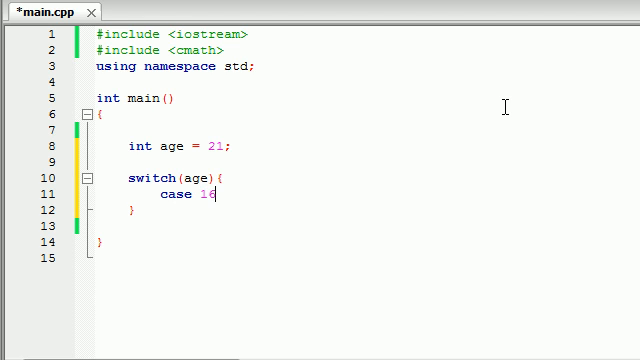
text(:)
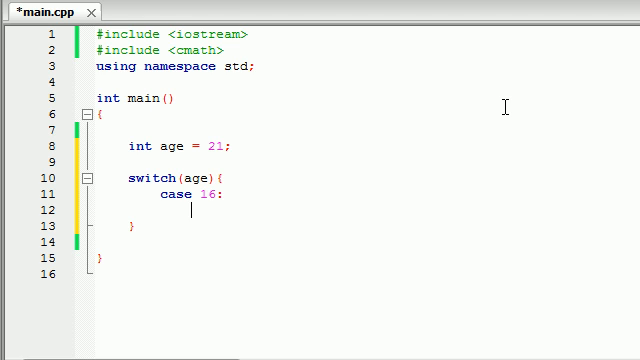
text(cout <<)
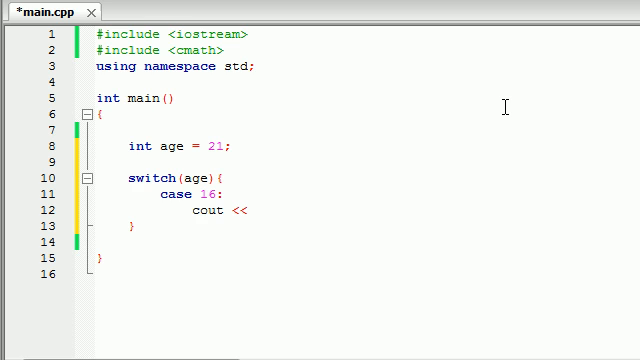
text("hey you can ")
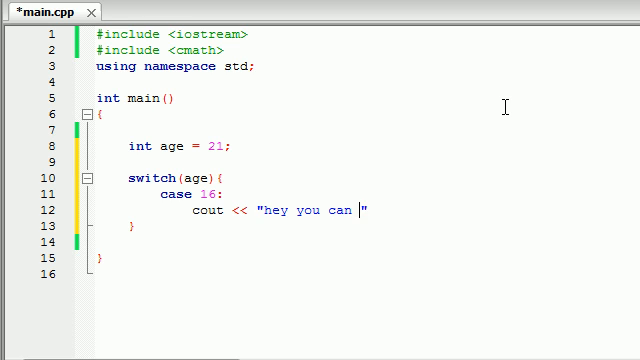
text(drive now!")
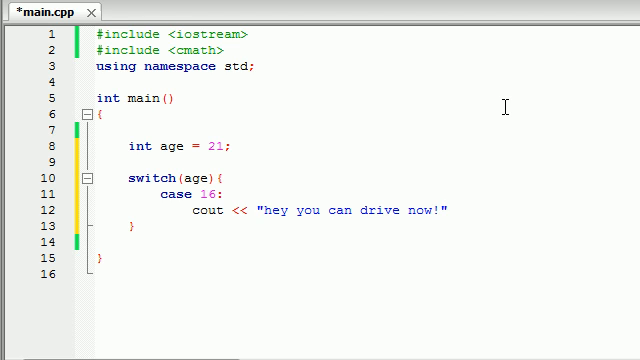
text(<< end)
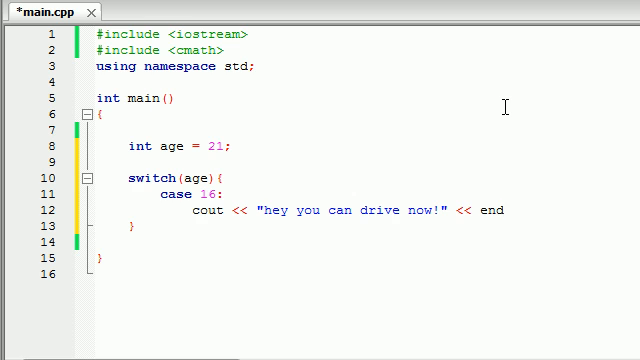
text(l;)
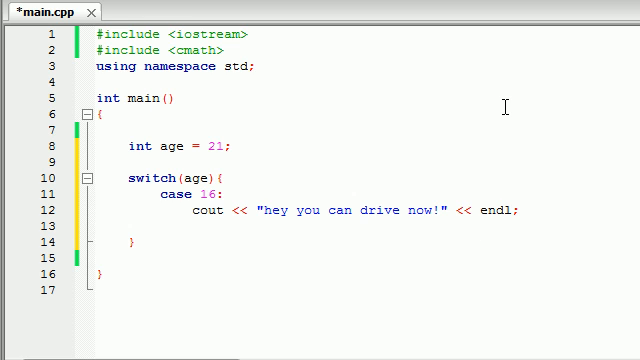
text(break;)
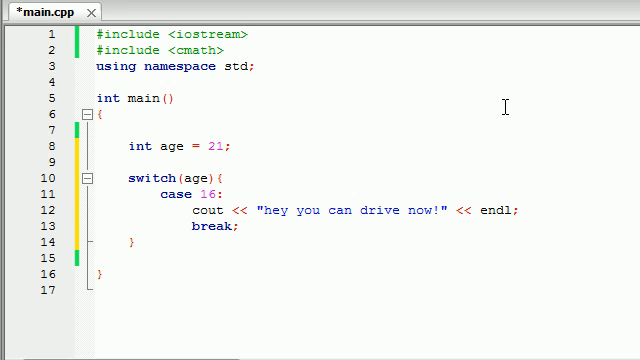
key(Return)
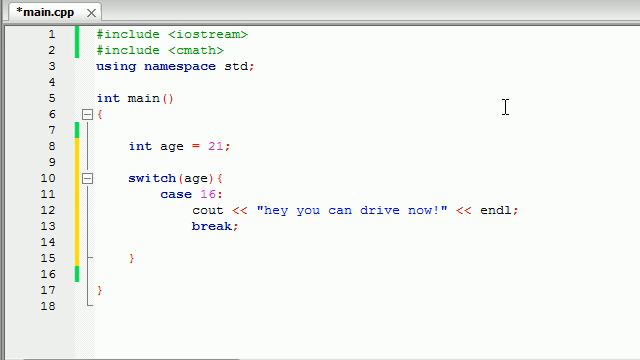
Add case 18 printing "go buy some lotto ticekts~!" with endl, then break.
text(case)
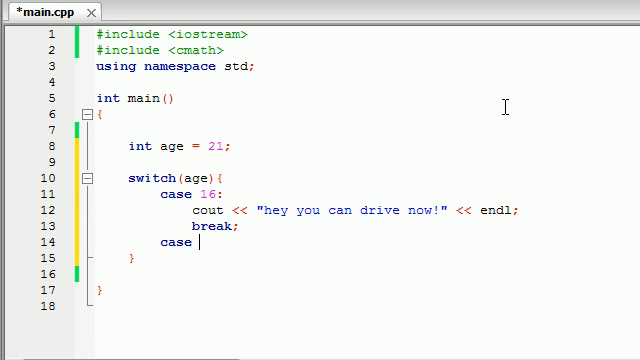
text(18:)
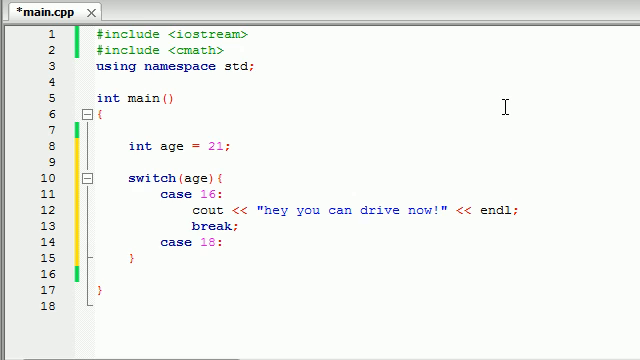
text(cout <)
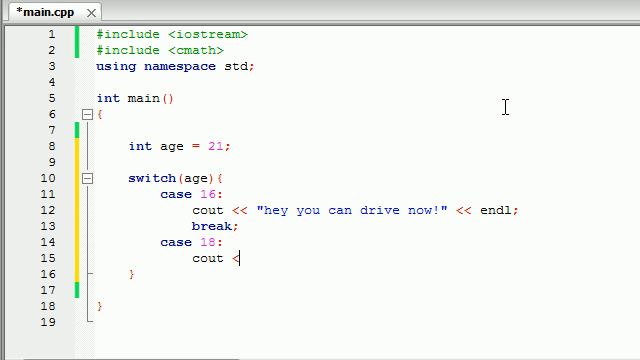
text(< "go")
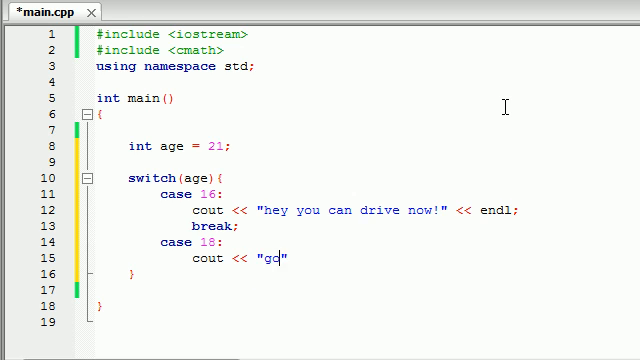
text(buy some lott)
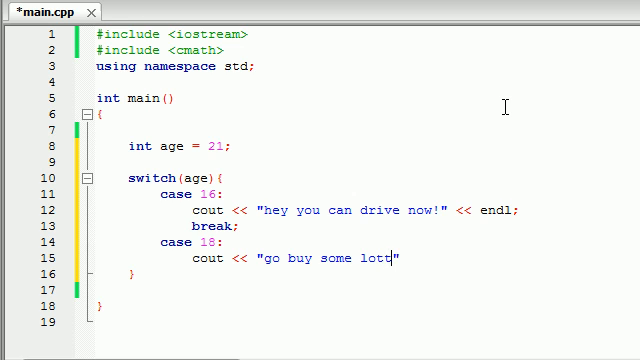
text(tickets~!")
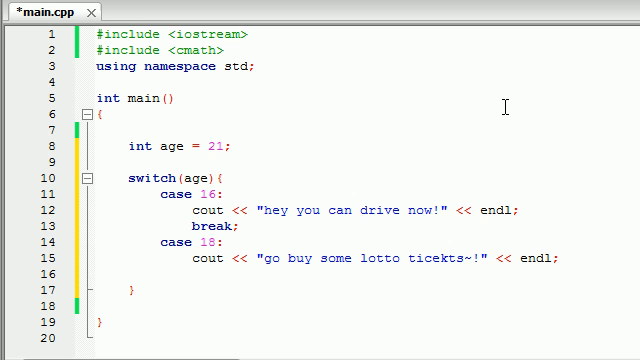
text(break;)
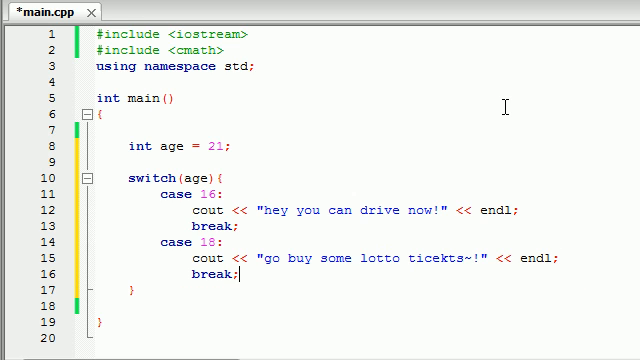
key(Enter)
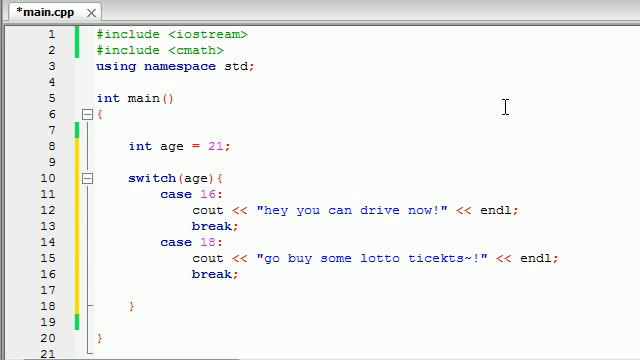
Add case 21 printing "buy me some beer" with endl, then break.
text(cas)
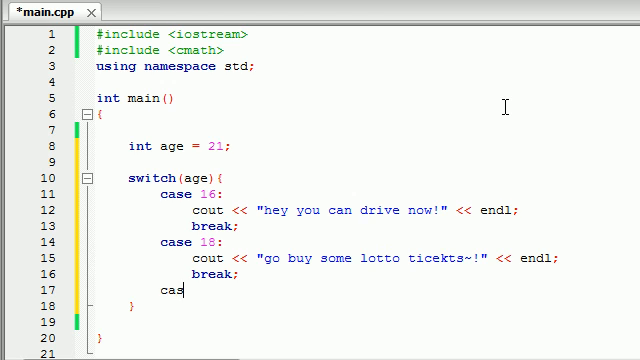
text(e 21:)
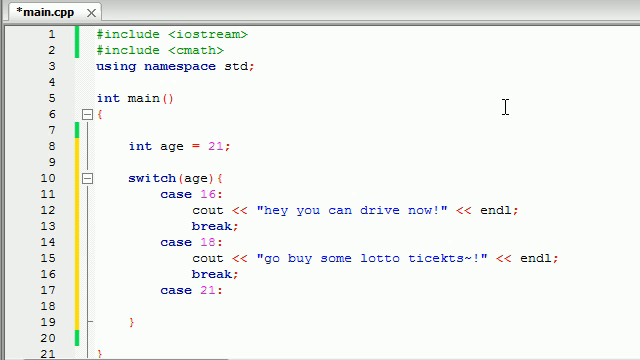
text(cout <<)
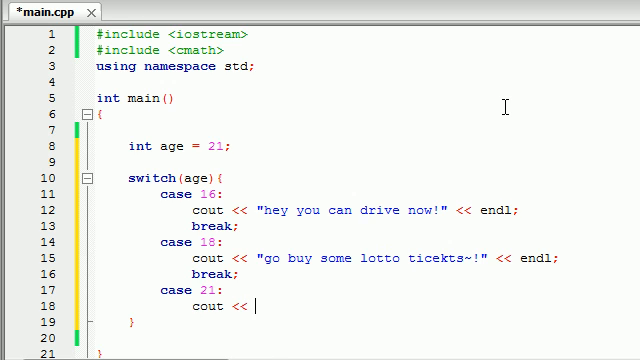
text(")
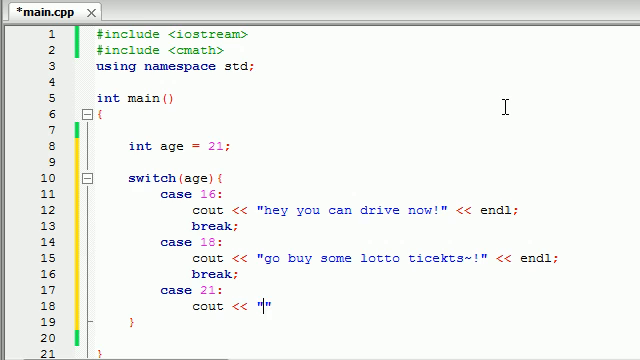
text(buy me some beer)
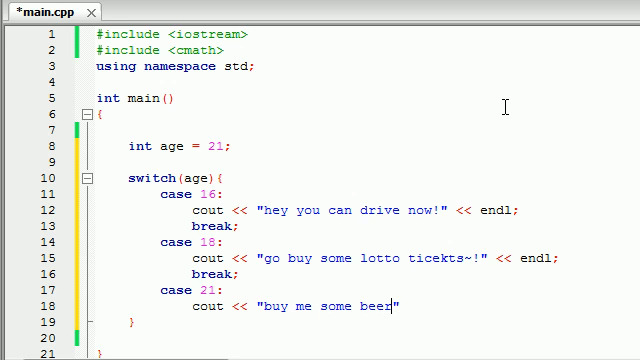
text(<< endl;)
text(br)
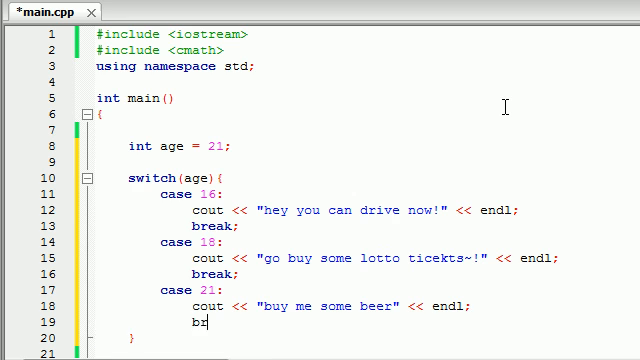
text(eak;)
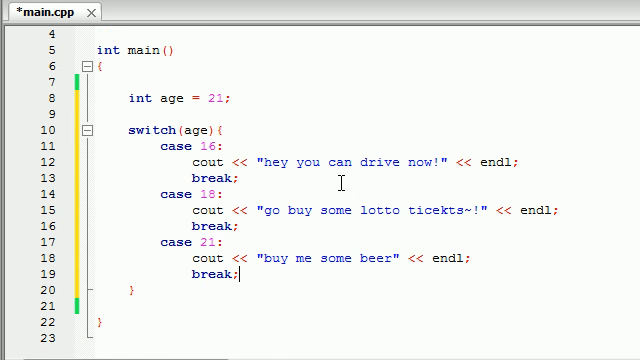
mouse_move(470, 163)
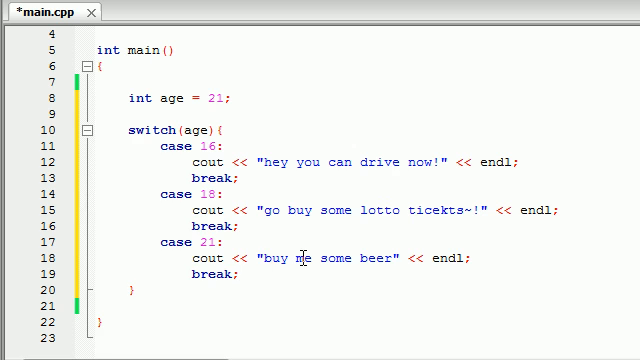
Add a 'default:' label after case 21 and change age from 21 to 2.
key(Enter)
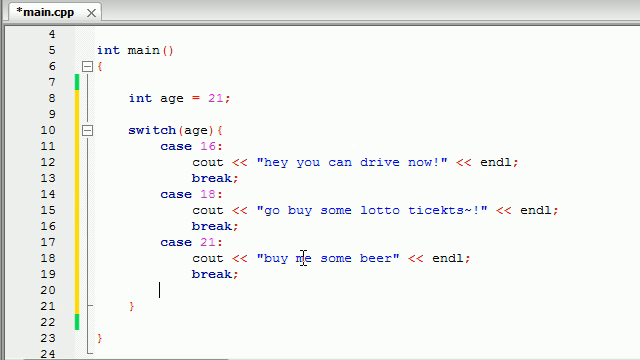
text(default:)
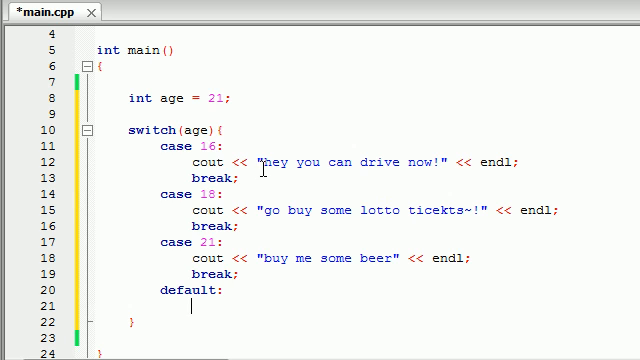
double_click(222, 98)
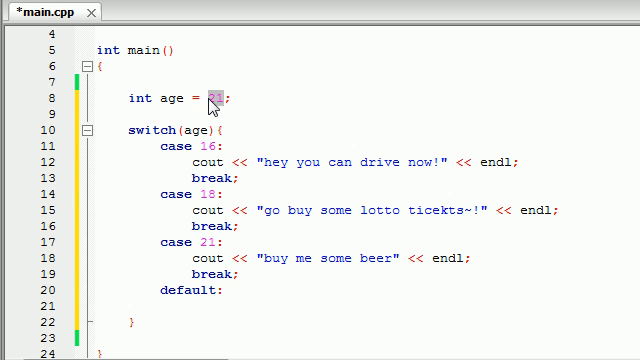
text(2)
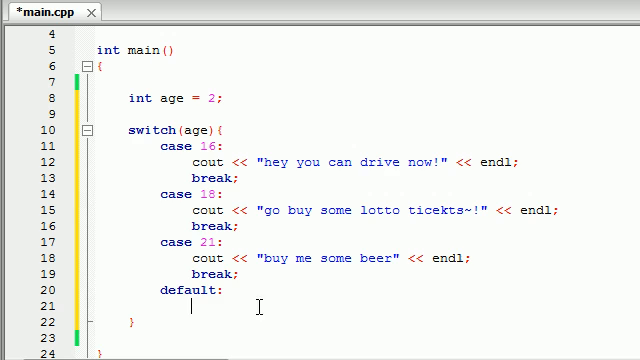
Make the default branch print "sorry you get nothign" with endl.
text(c)
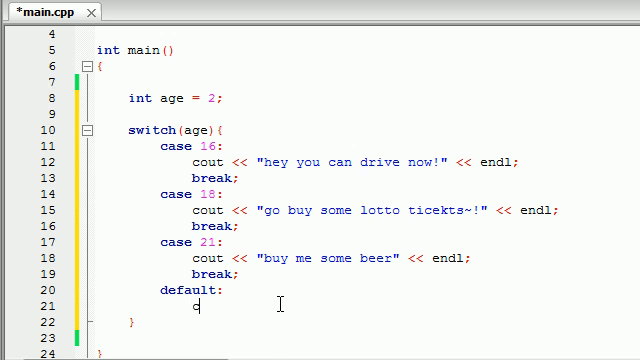
text(out <<)
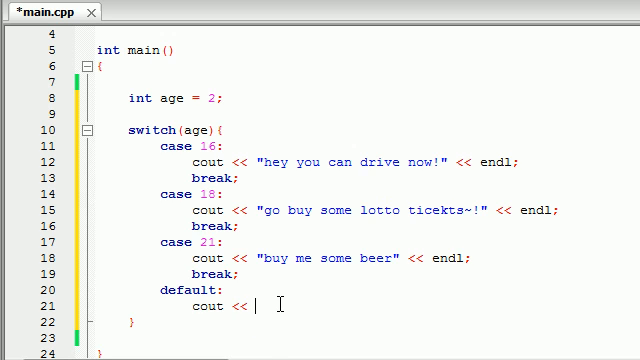
text("sorry ")
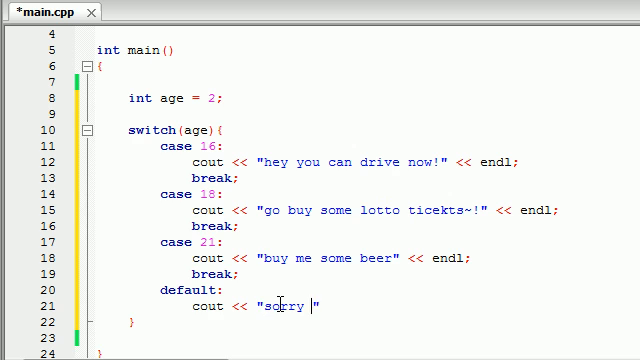
text(you get nothign)
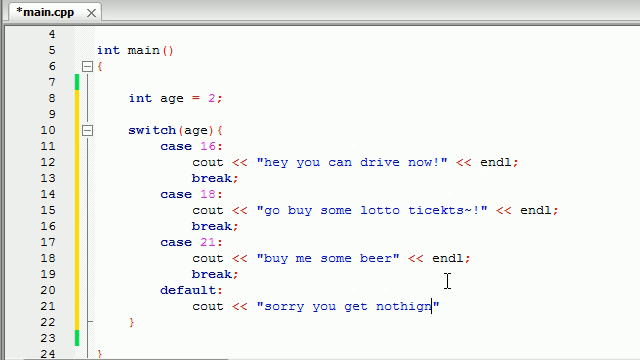
text(<< endl;)
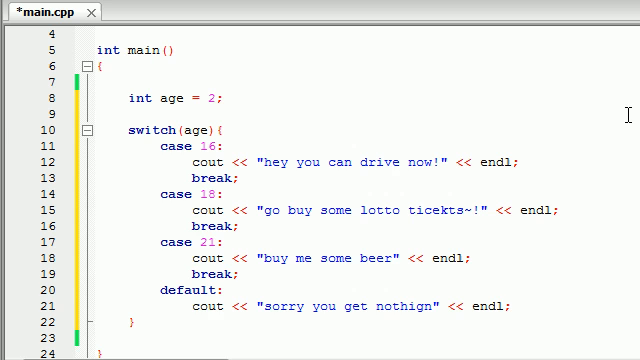
mouse_move(367, 240)
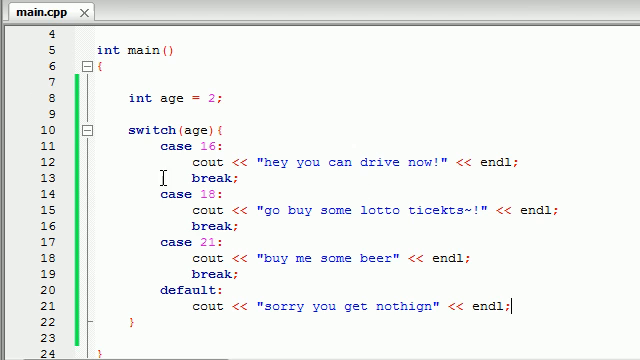
Save main.cpp with F9 and select the age value 2 in the declaration.
key(F9)
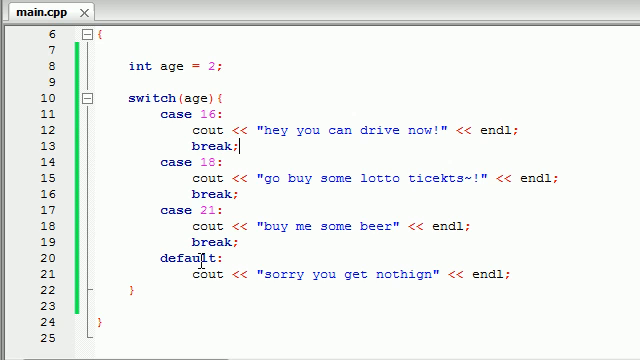
double_click(219, 66)
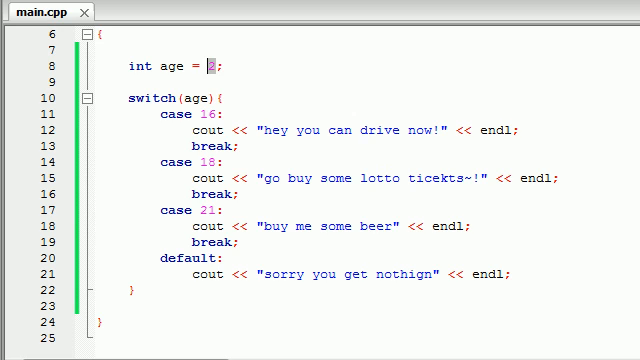
Change age to 16, save main.cpp, and highlight the age variable and case 16 break.
text(16)
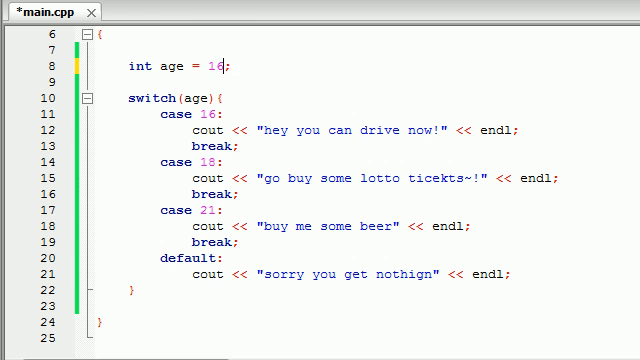
key(ctrl+s)
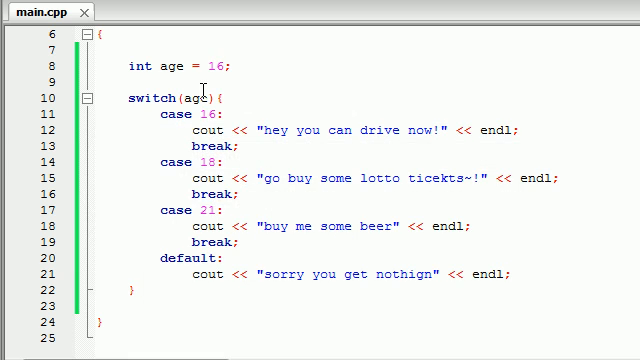
mouse_move(200, 101)
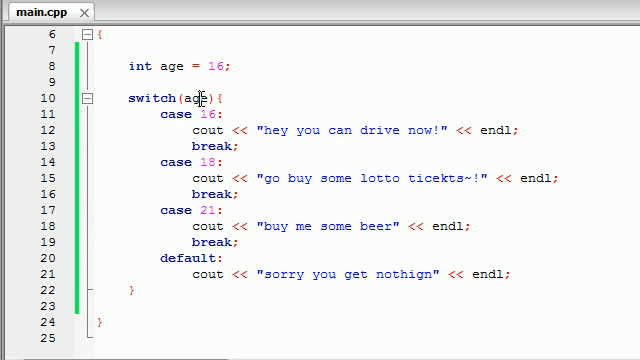
double_click(210, 67)
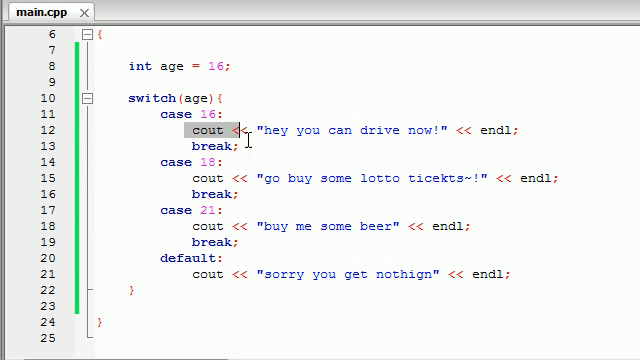
click(487, 129)
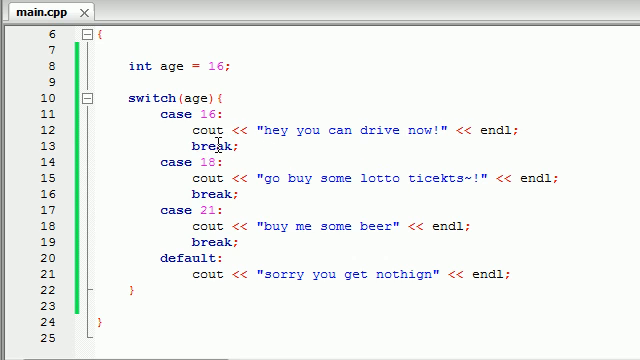
double_click(204, 155)
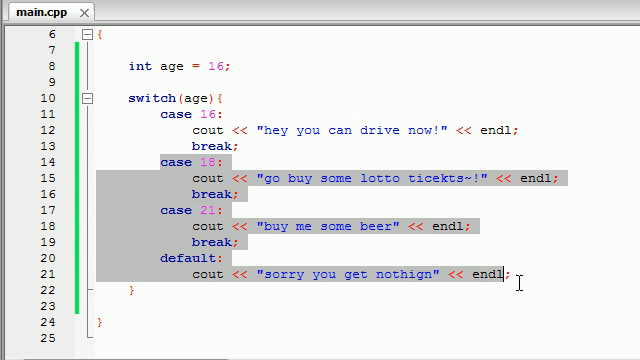
Replace the age value with 18 and save main.cpp.
click(219, 42)
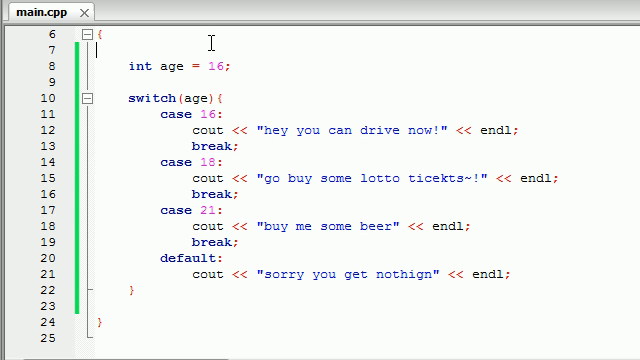
text(18)
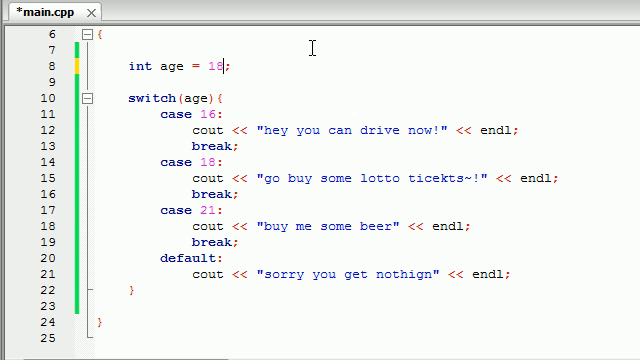
key(Ctrl+s)
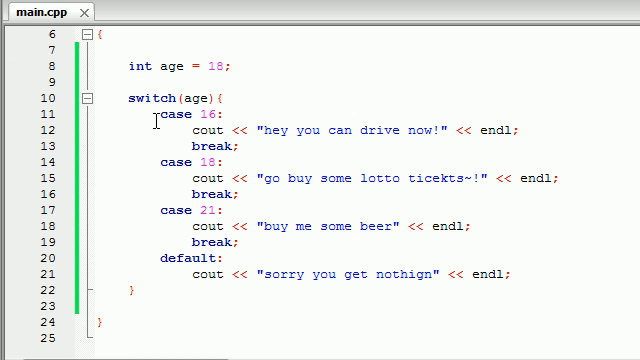
Highlight the case 16 and 18 labels, then clear the highlights on the case blocks.
double_click(180, 117)
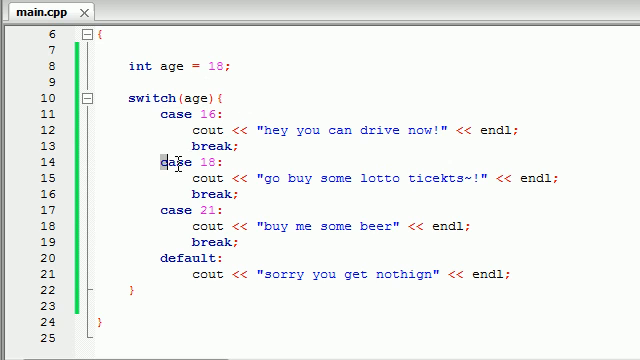
double_click(183, 160)
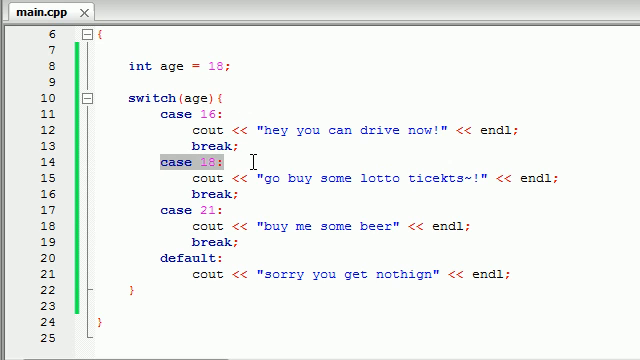
click(440, 179)
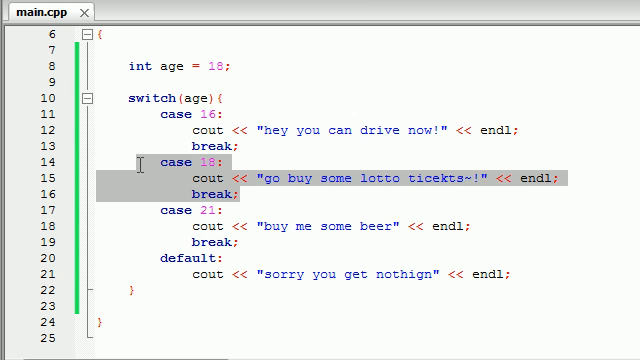
click(245, 186)
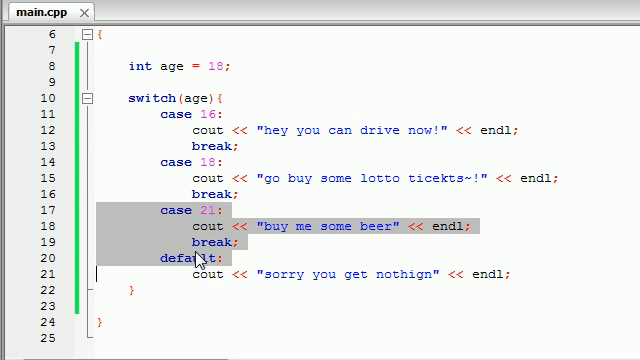
click(530, 277)
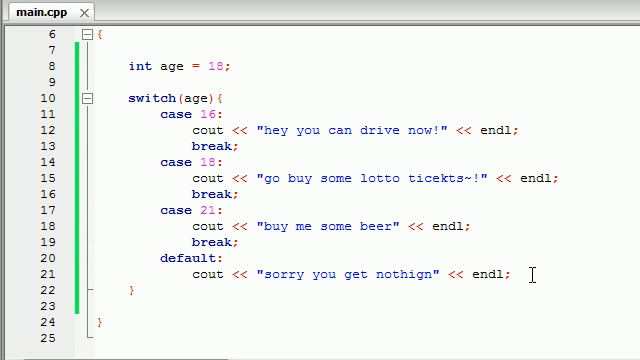
mouse_move(475, 278)
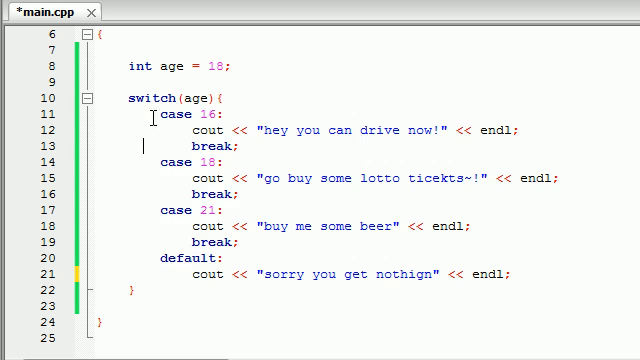
Select the case 16, 18 and 21 blocks together, then clear the selection.
drag(152, 116, 287, 241)
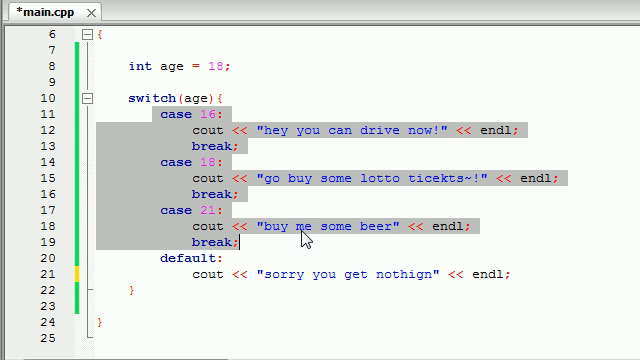
mouse_move(307, 228)
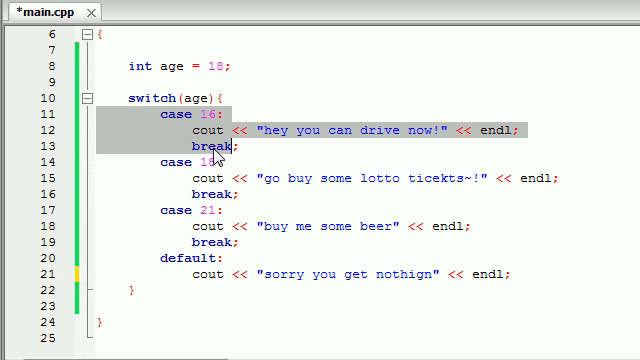
click(224, 145)
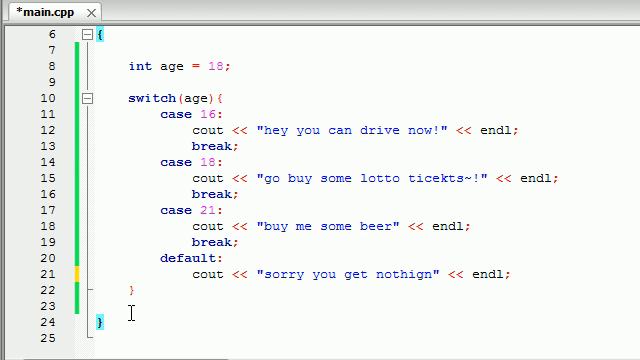
double_click(140, 101)
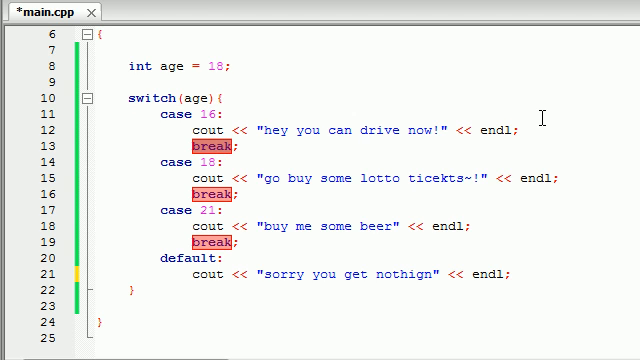
mouse_move(387, 147)
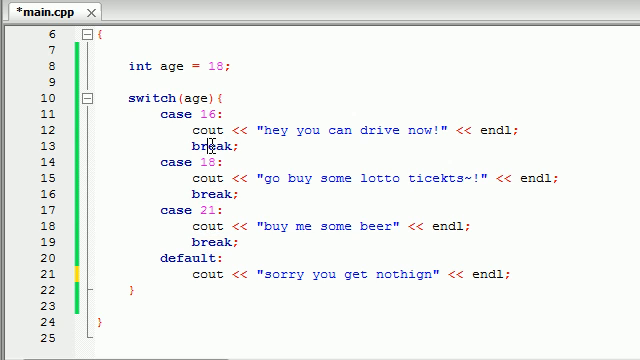
double_click(205, 147)
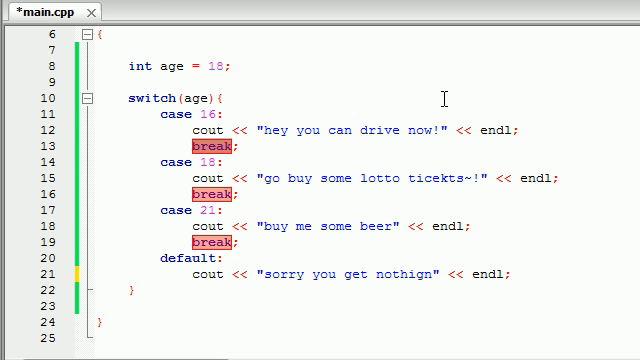
mouse_move(460, 108)
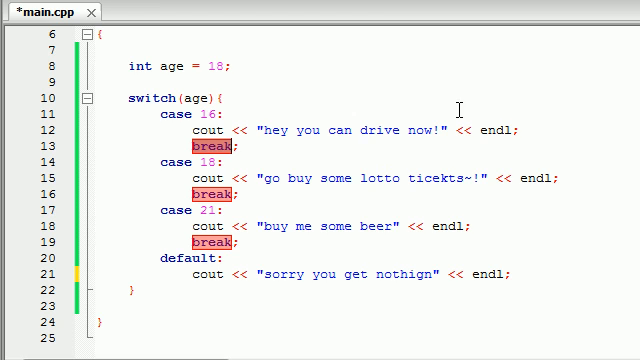